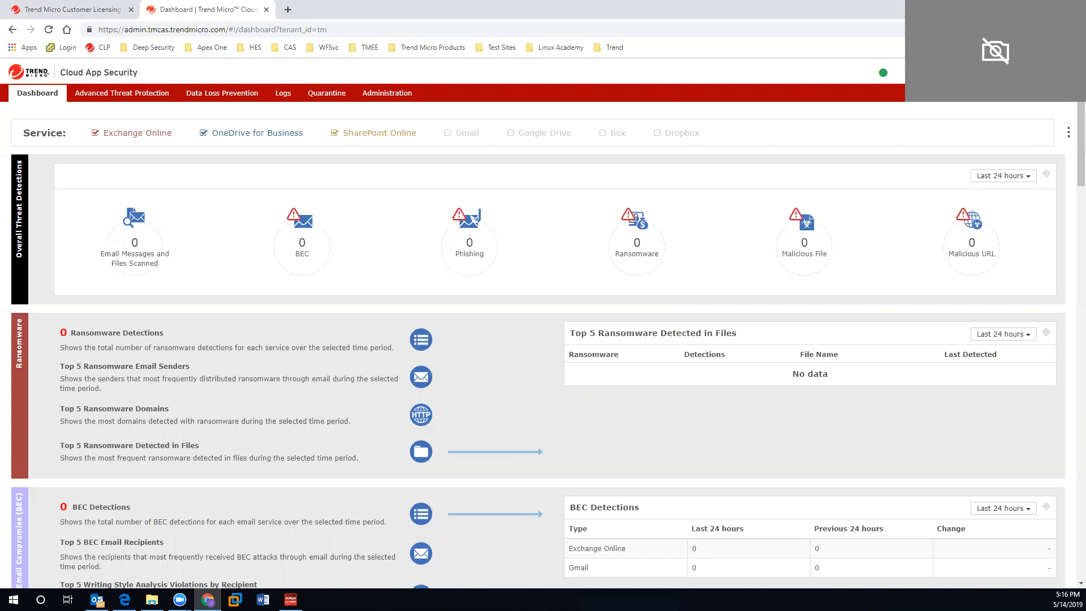
mouse_move(421, 338)
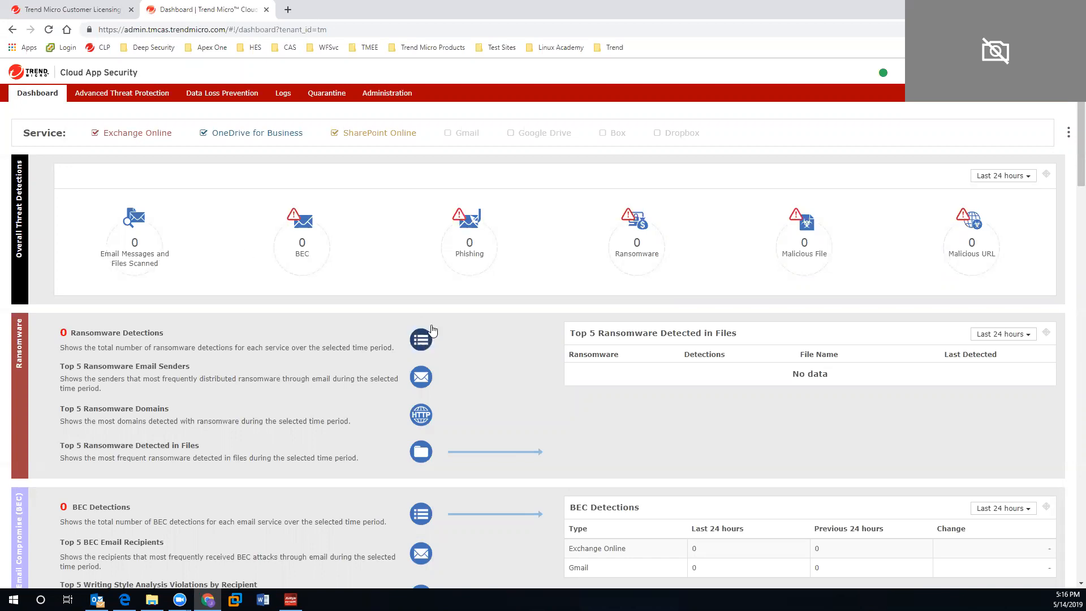
mouse_move(469, 305)
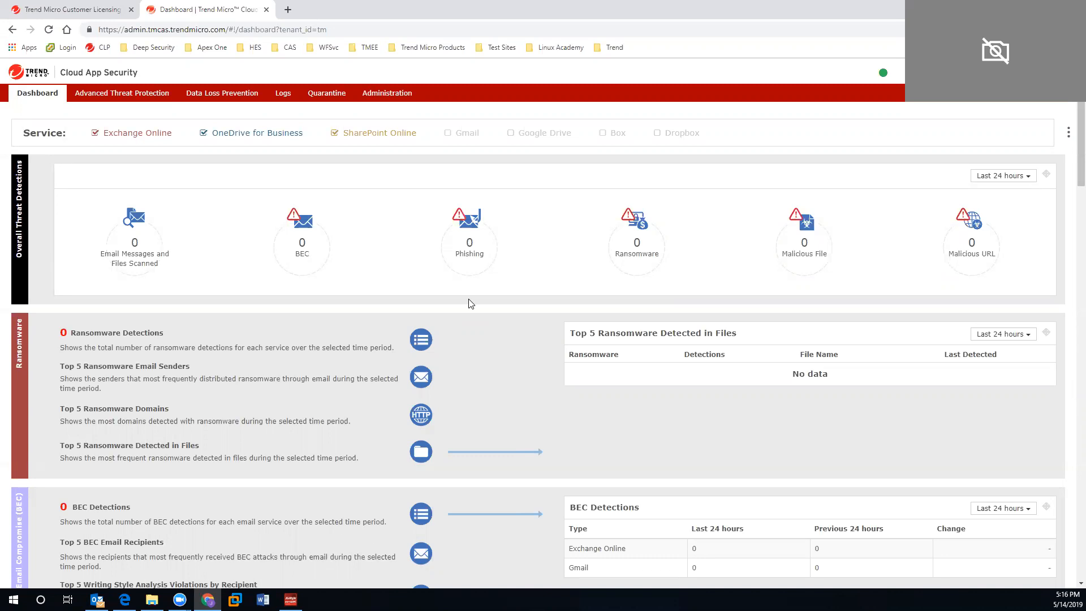
mouse_move(460, 132)
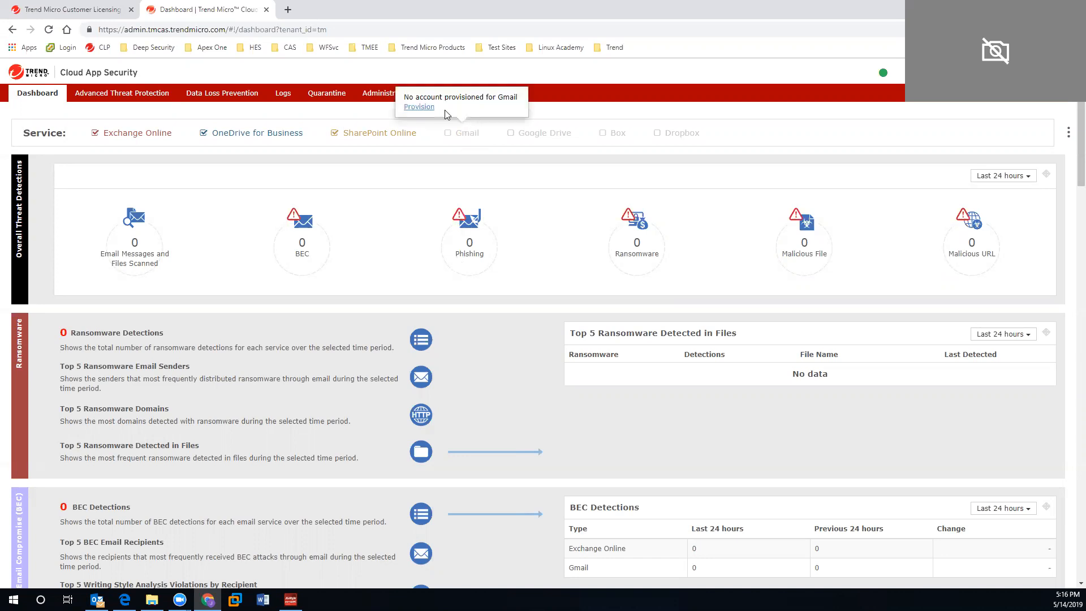
Review the Gmail provisioning steps and dashboard options, then reach the ATP policy list.
click(419, 106)
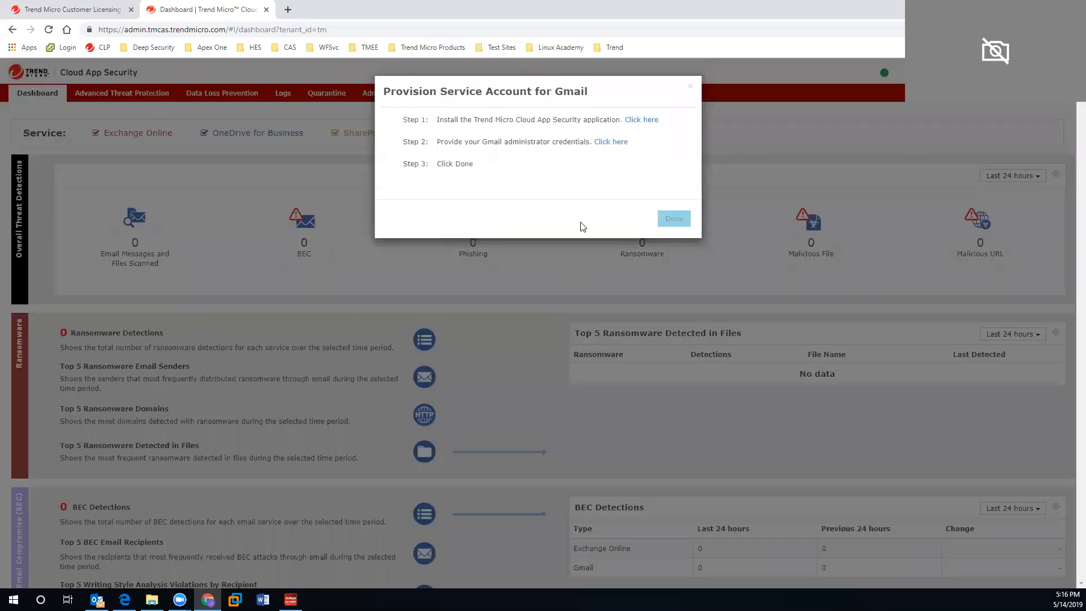
mouse_move(643, 155)
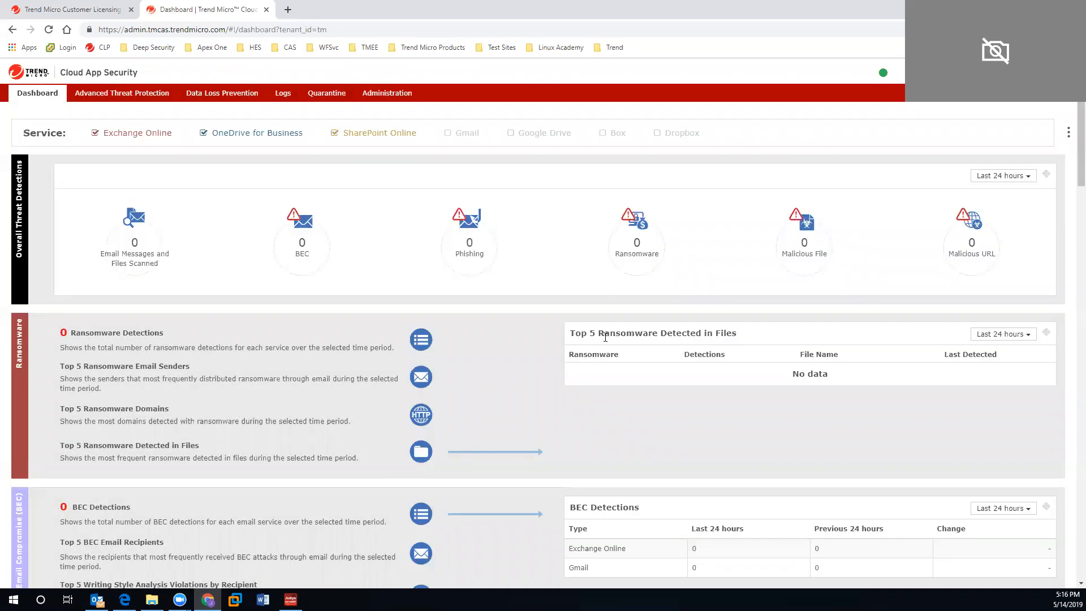
mouse_move(542, 294)
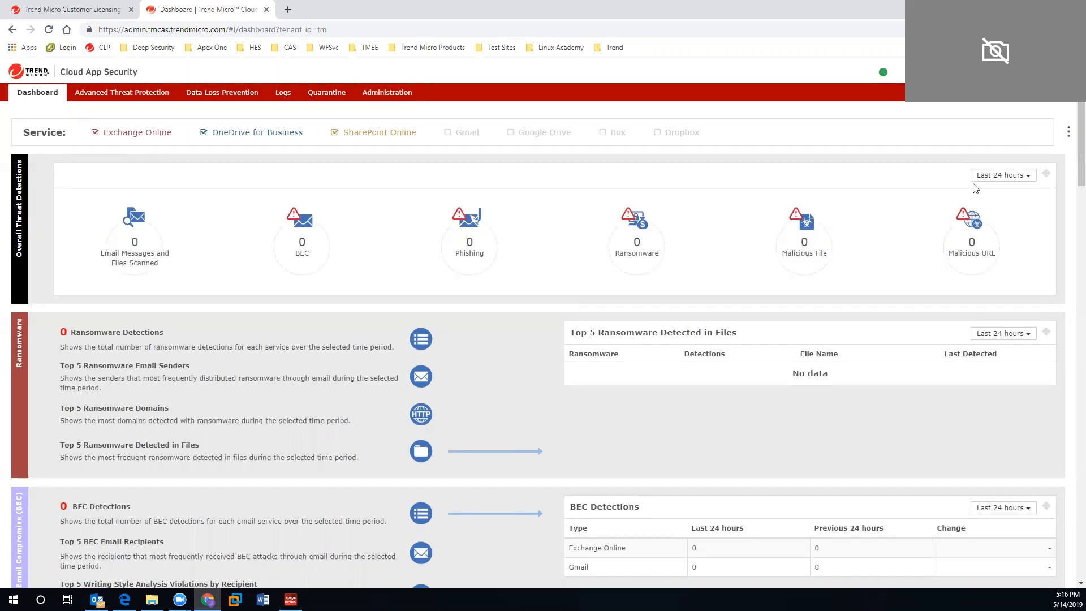
click(1069, 132)
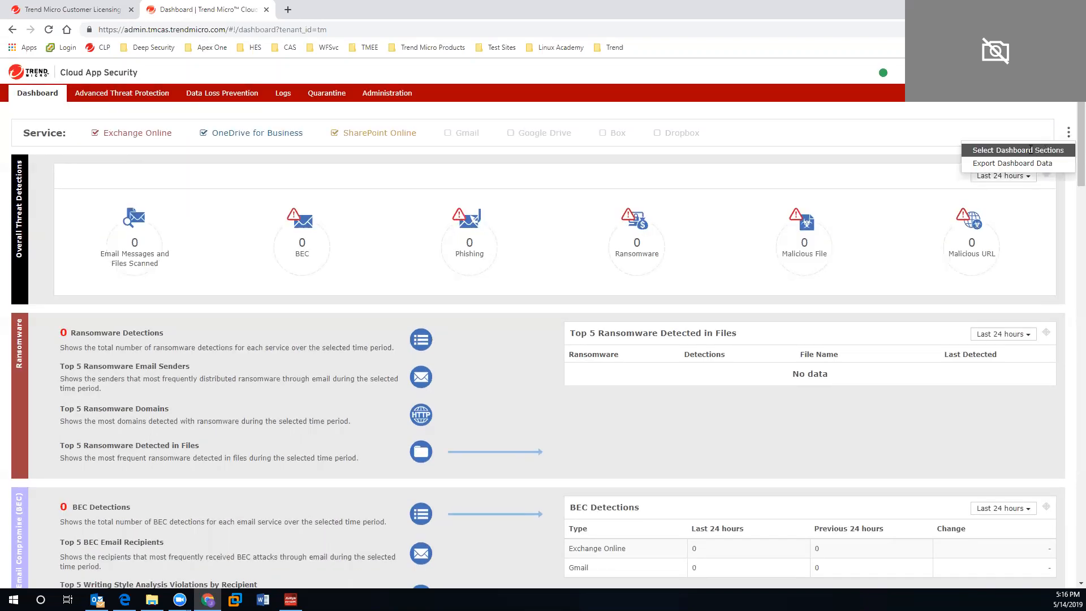
click(123, 93)
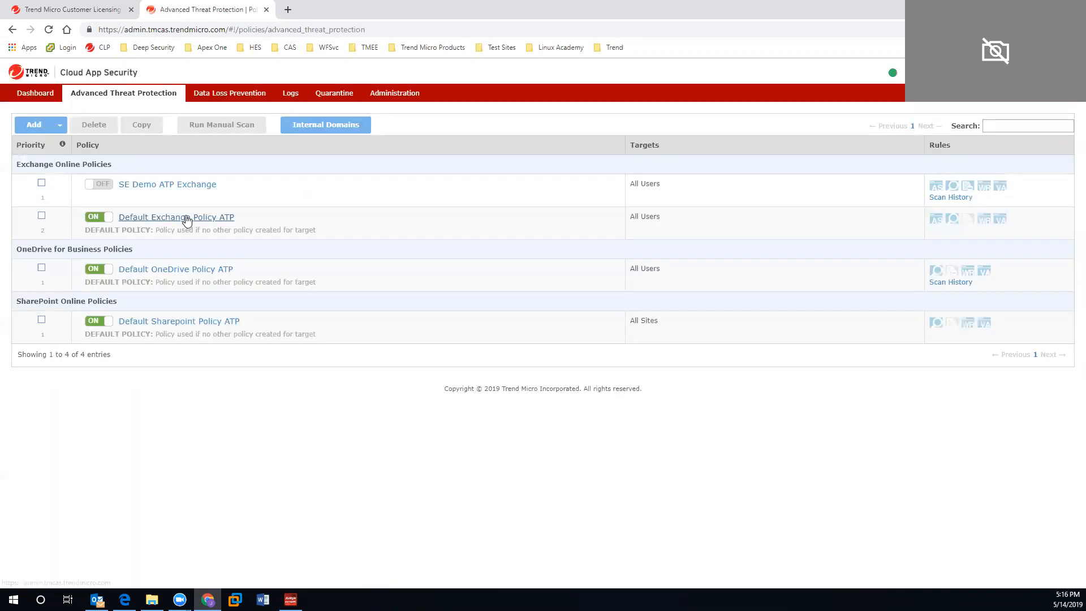
Show Writing Style Analysis for BEC under Advanced Spam Protection in the Default Exchange ATP policy.
click(176, 217)
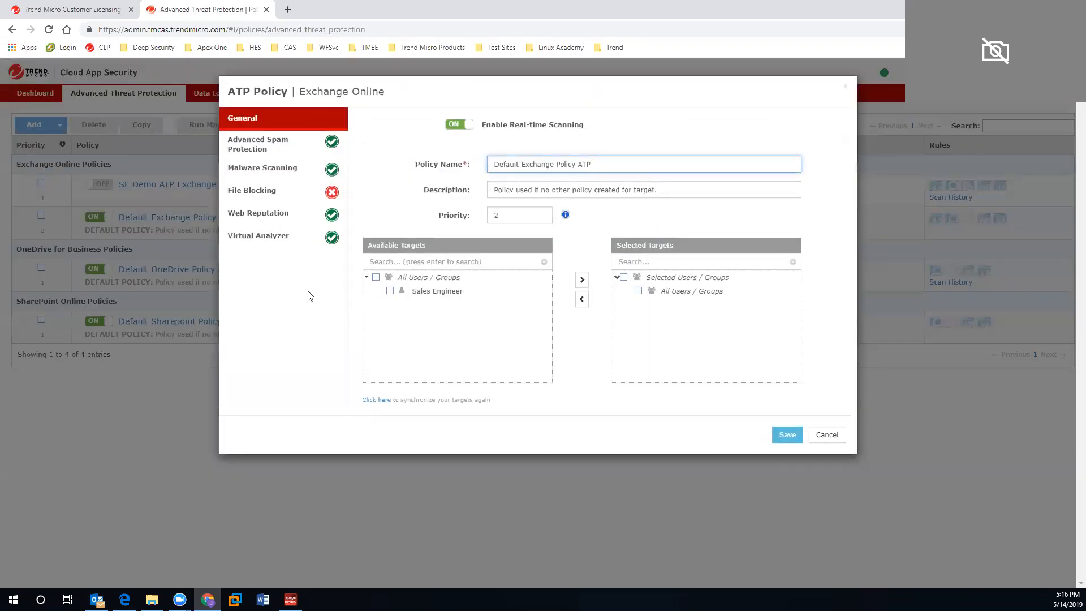
click(258, 144)
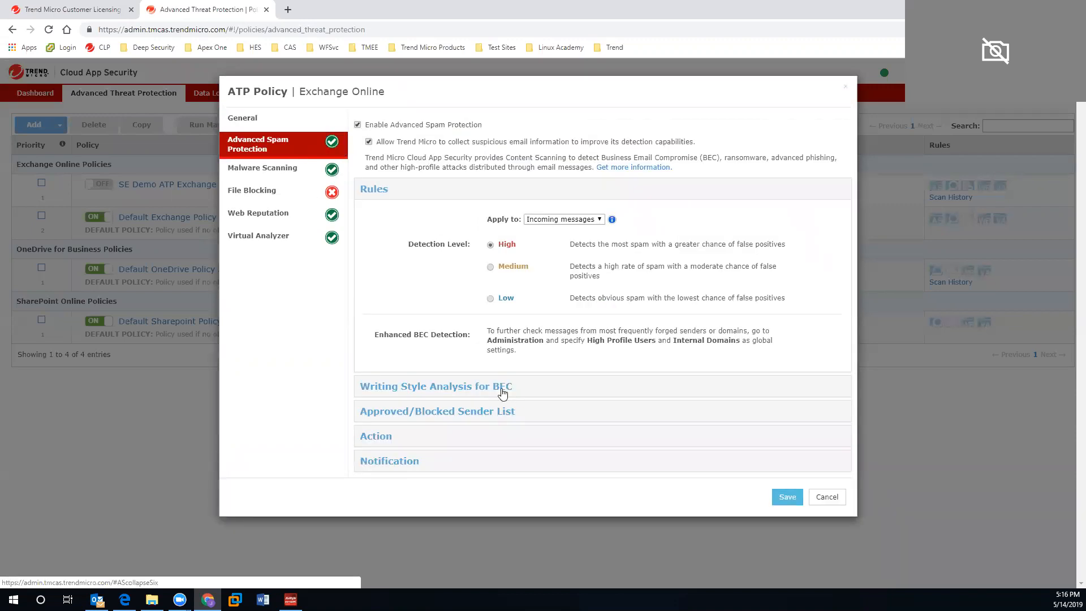
click(435, 386)
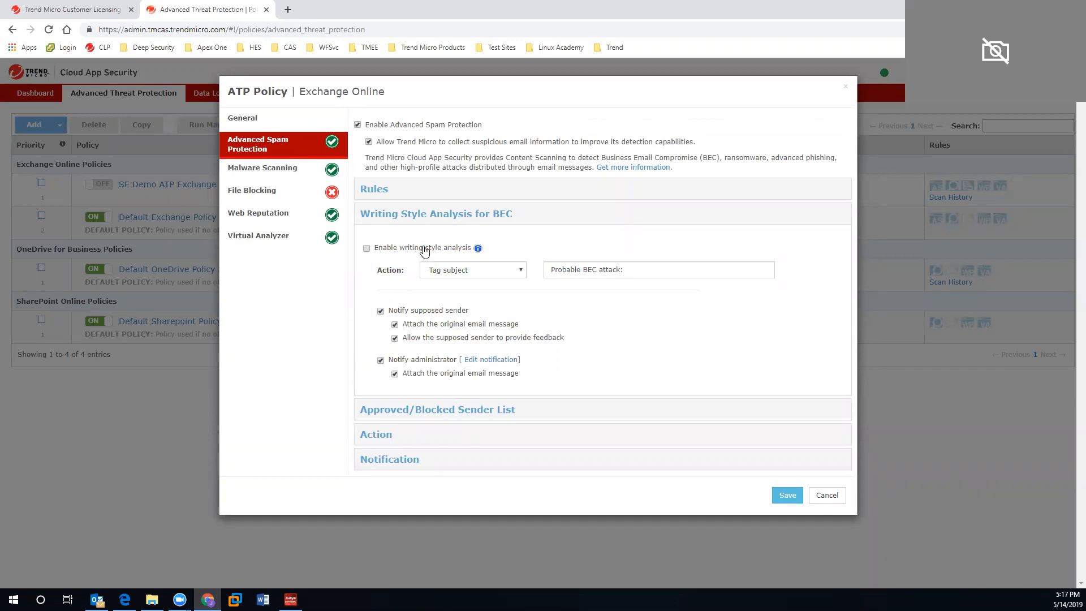
mouse_move(649, 326)
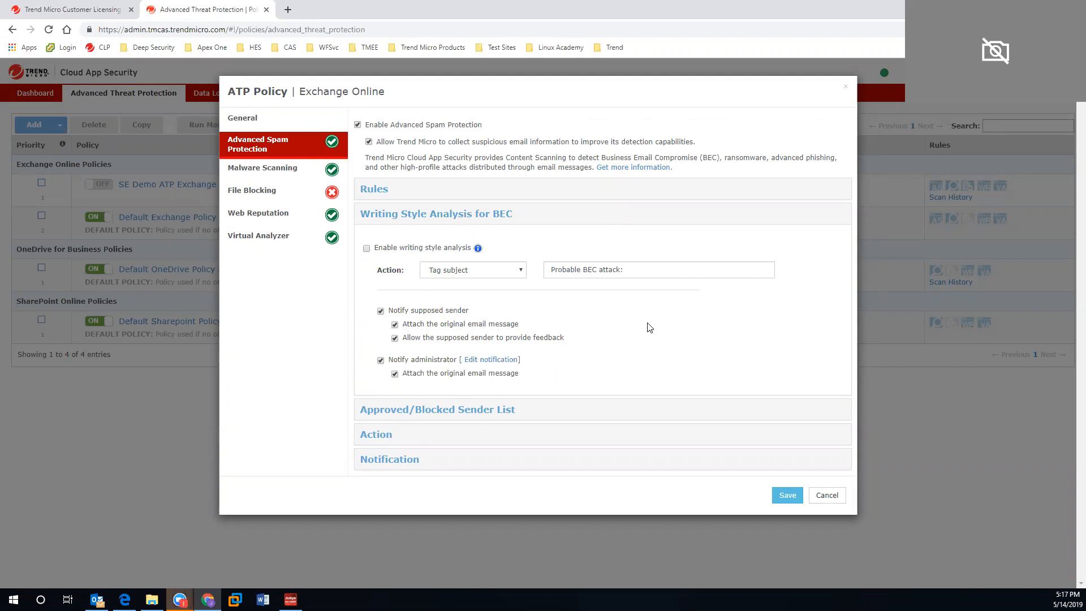
mouse_move(827, 495)
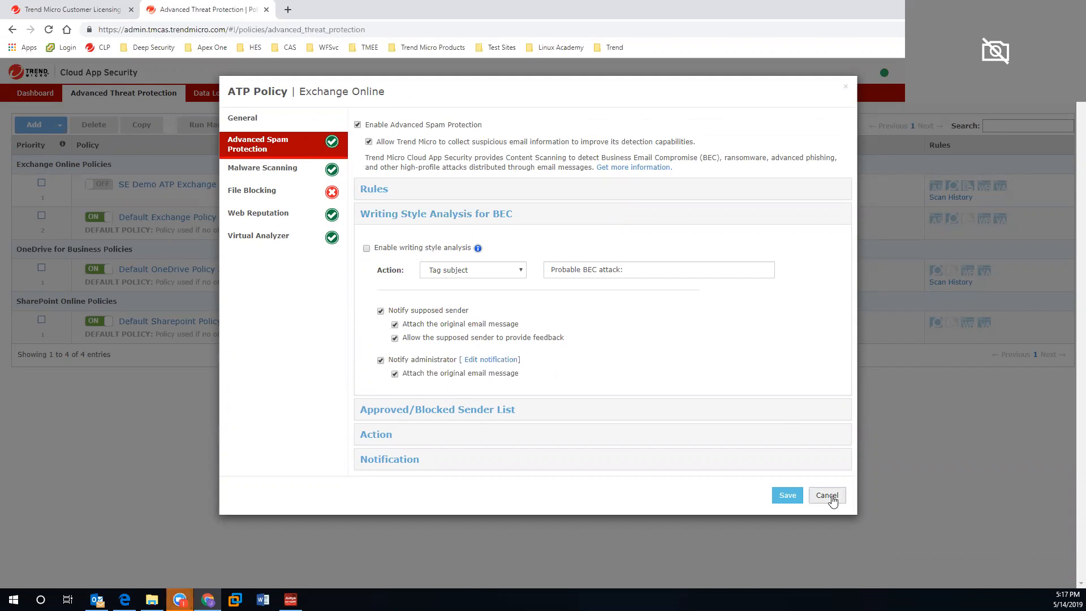
mouse_move(261, 167)
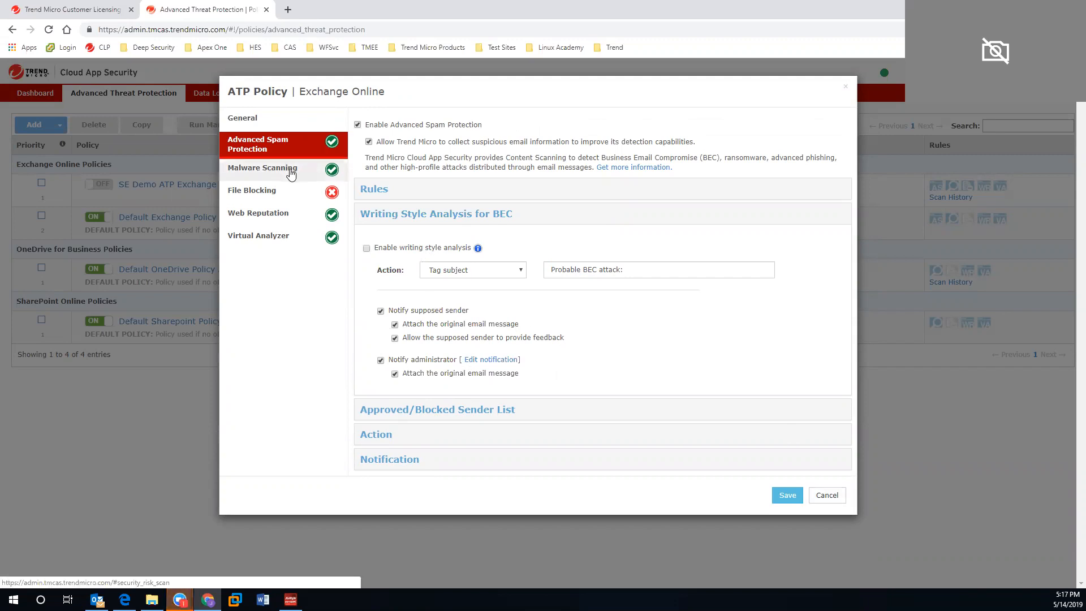
Review Malware Scanning, then File Blocking with its predefined file extension list.
click(262, 168)
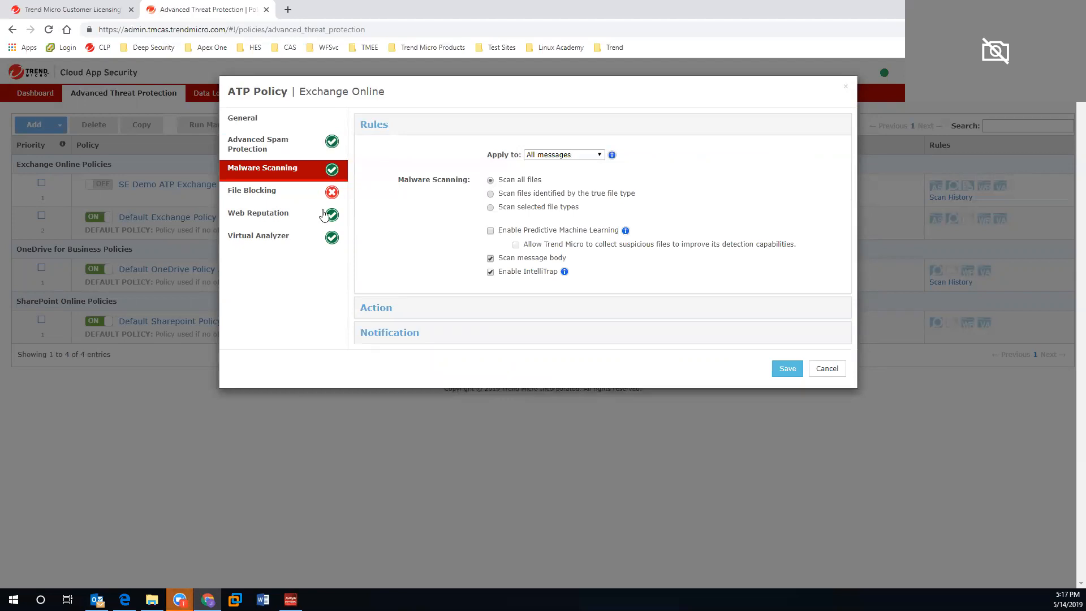
click(251, 190)
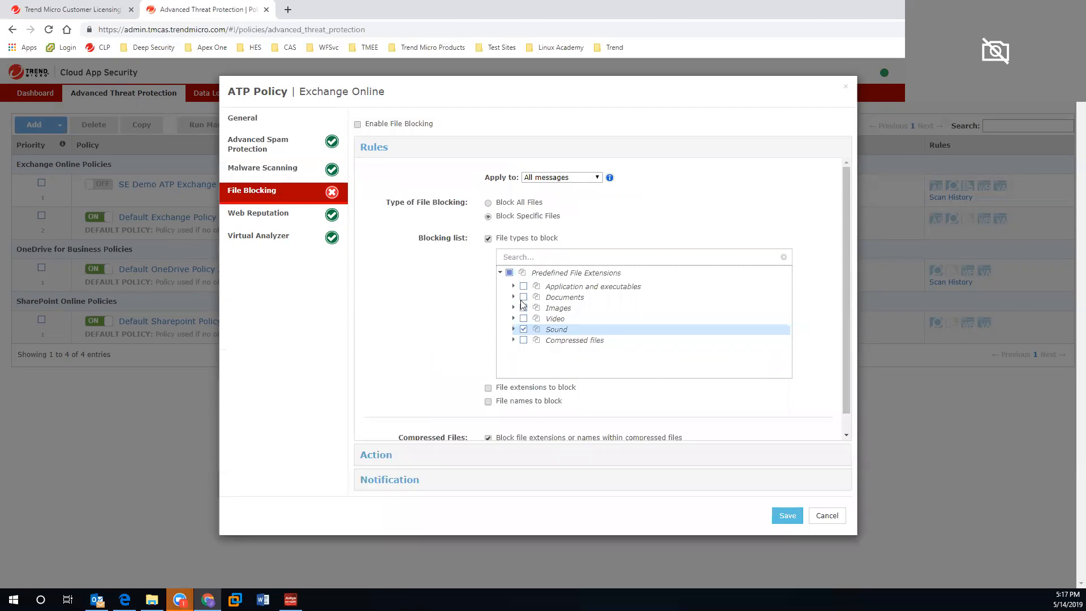
mouse_move(520, 314)
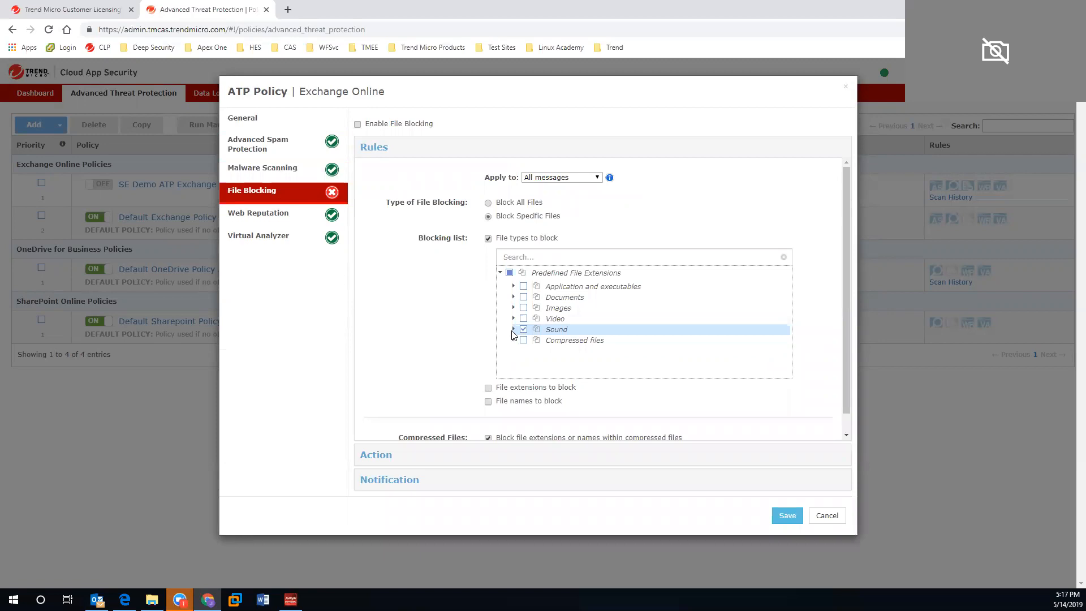
click(514, 315)
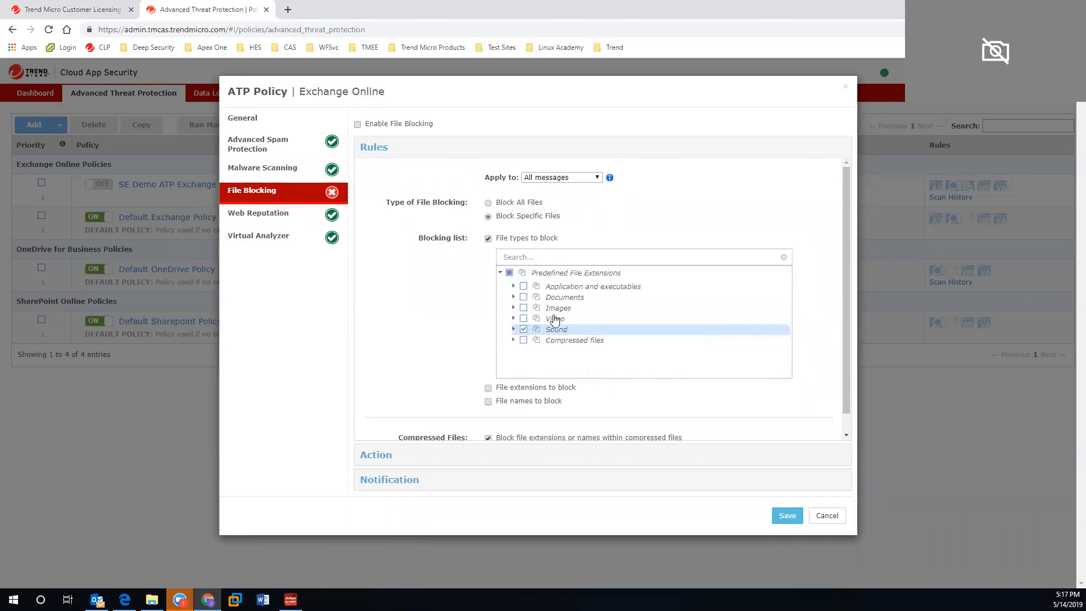
Review Web Reputation and Virtual Analyzer actions, then cancel out of the ATP policy.
click(257, 213)
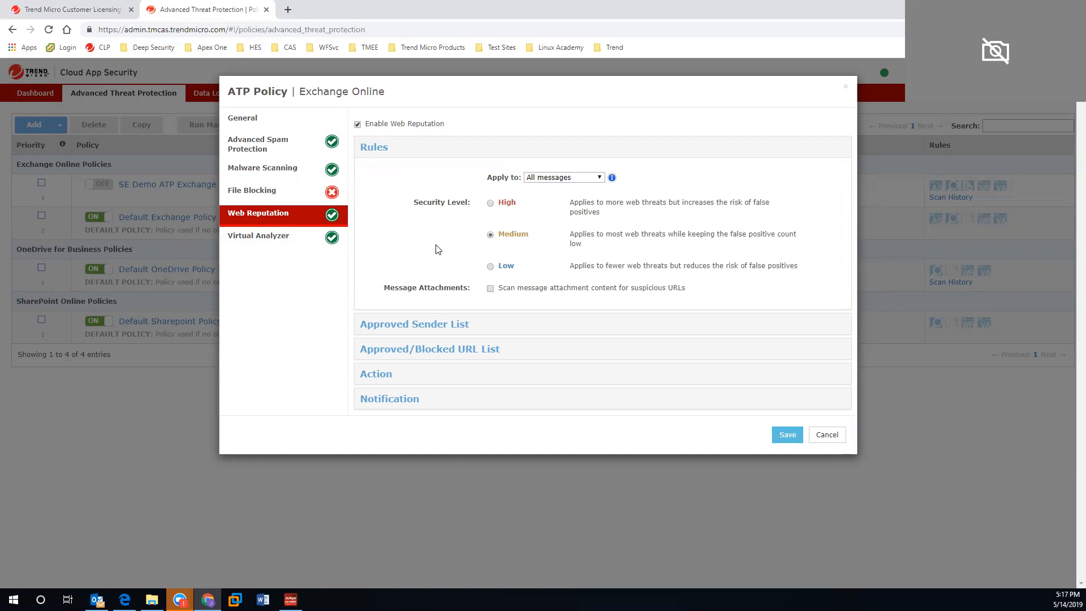
mouse_move(474, 224)
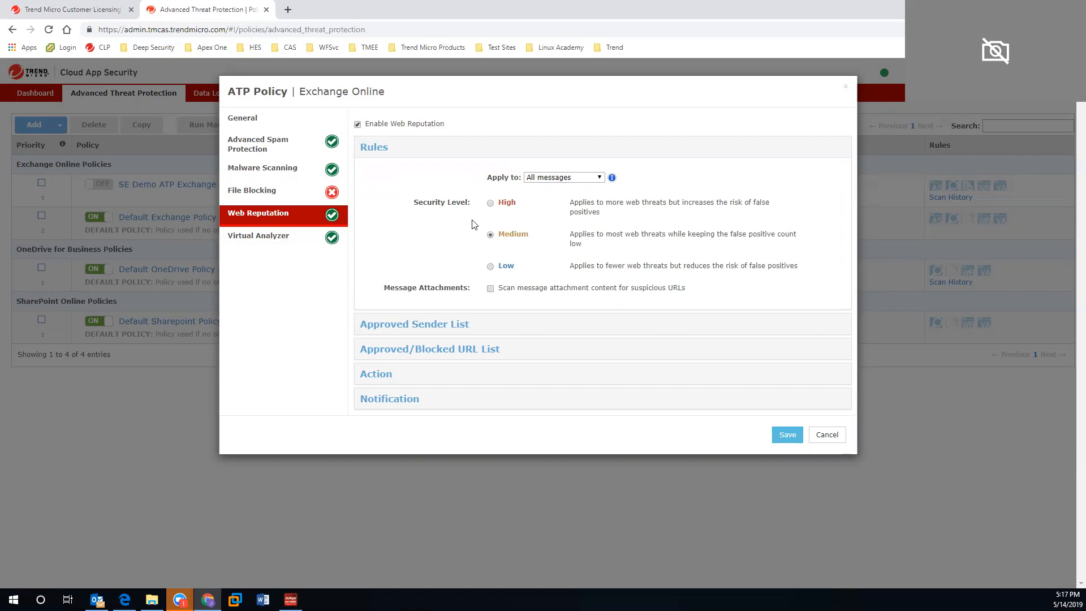
mouse_move(481, 211)
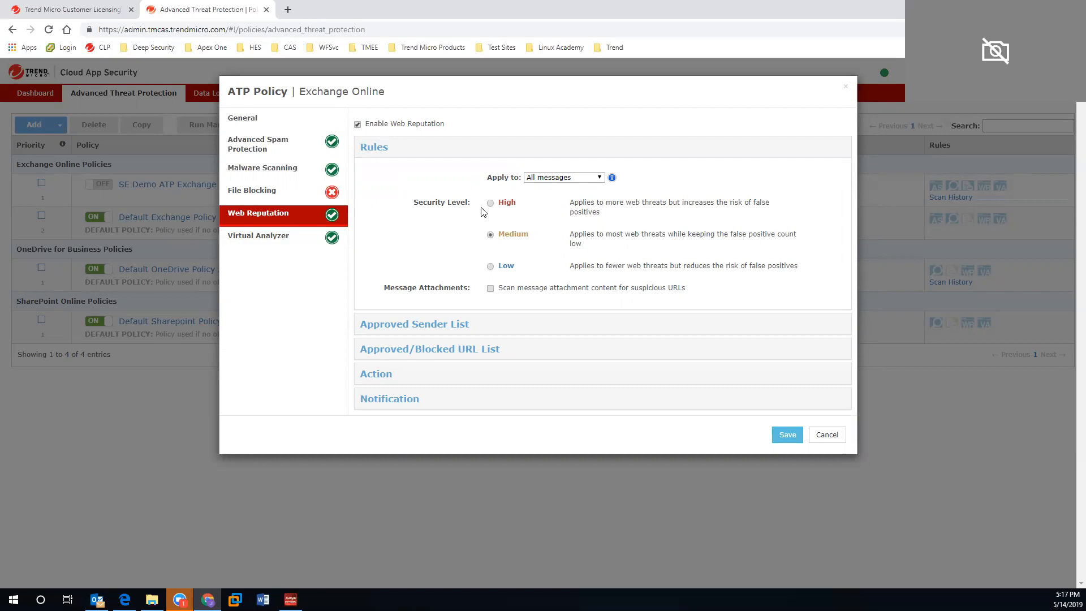
click(258, 235)
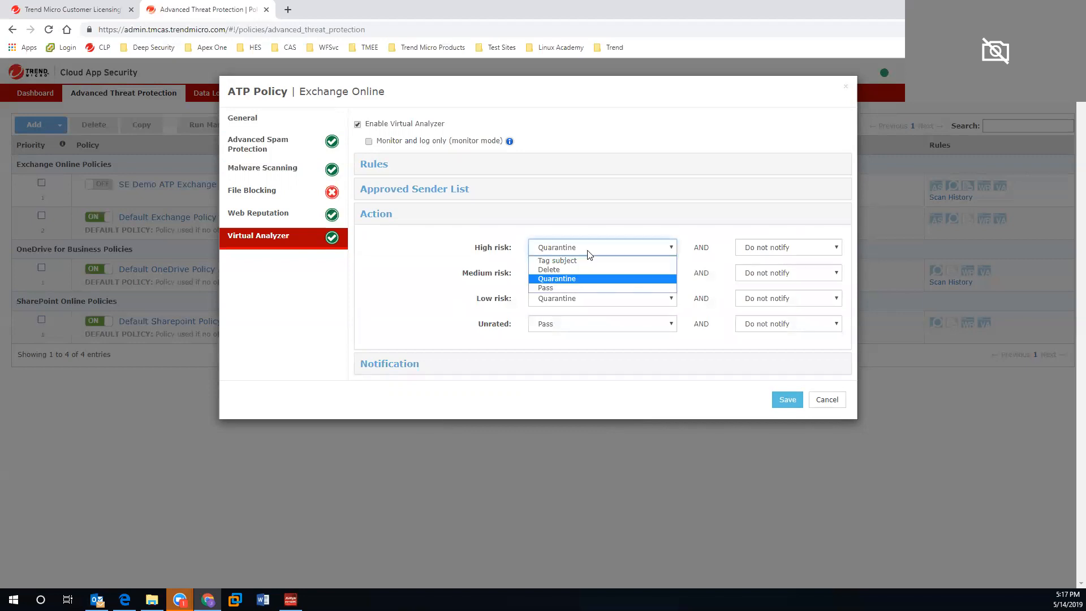
mouse_move(573, 288)
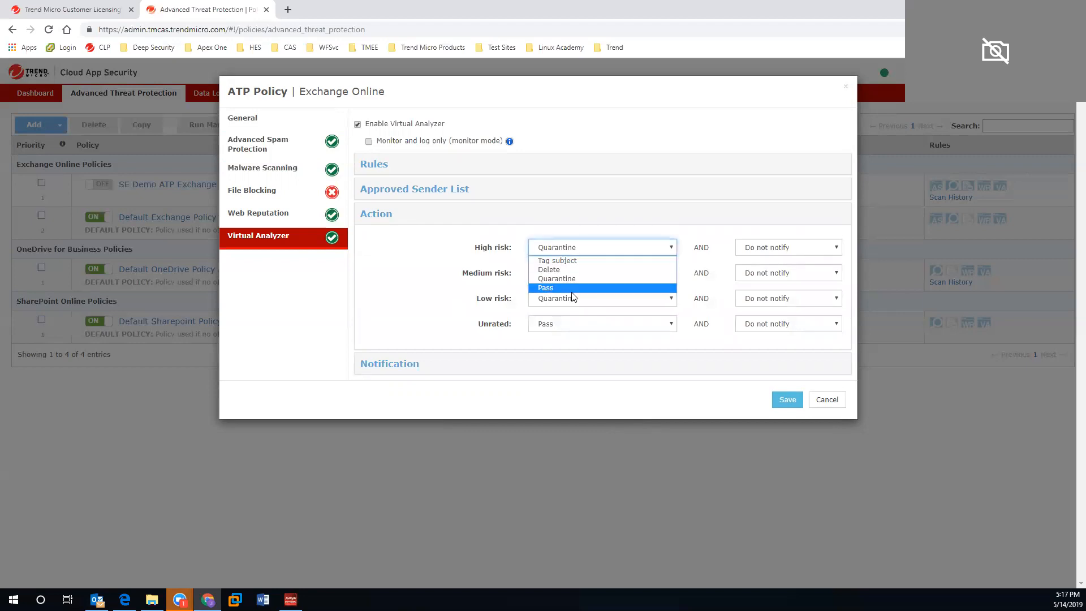
click(826, 399)
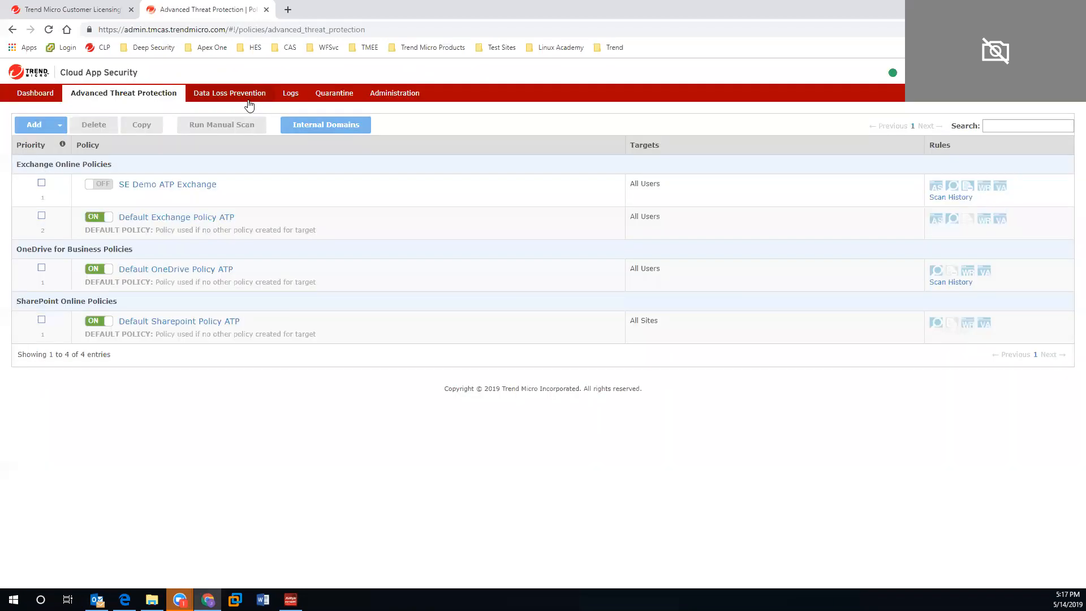
Review the Default Exchange DLP policy's rules and Credit Card Number action choices, then cancel.
click(229, 92)
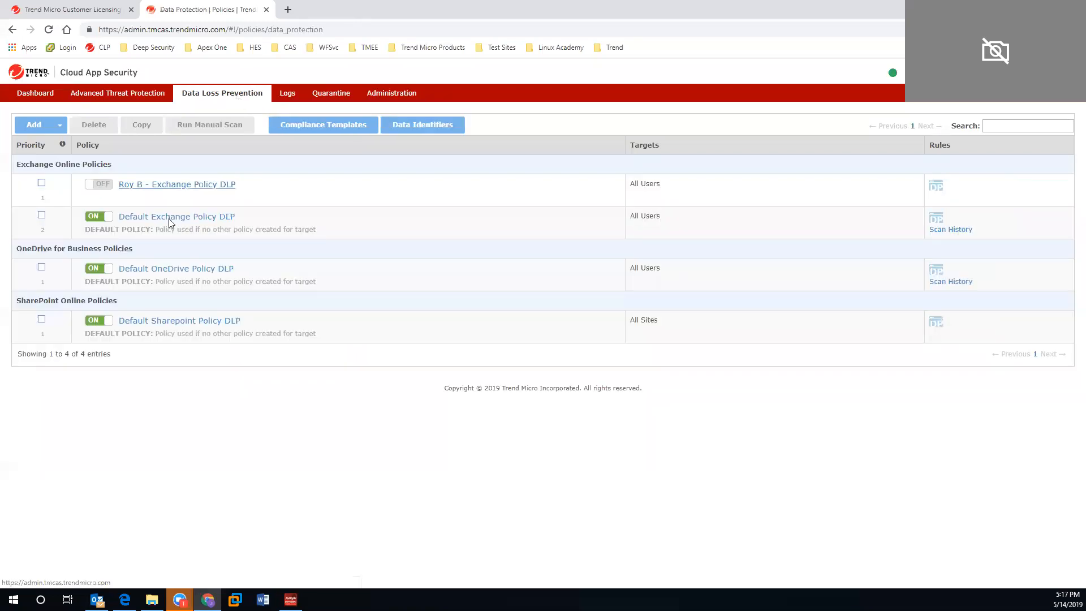
click(176, 216)
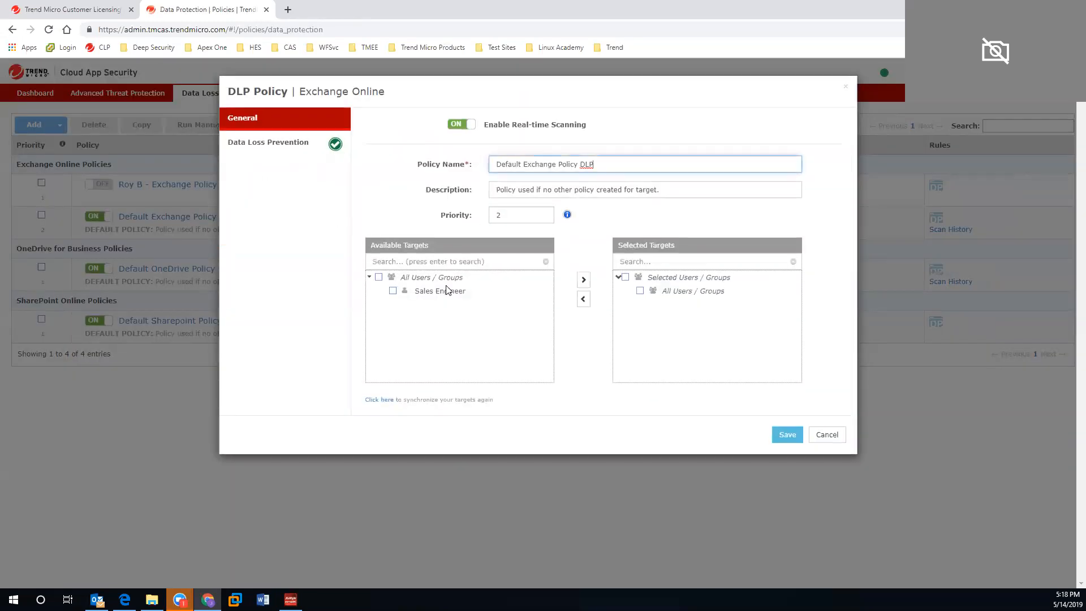
click(268, 143)
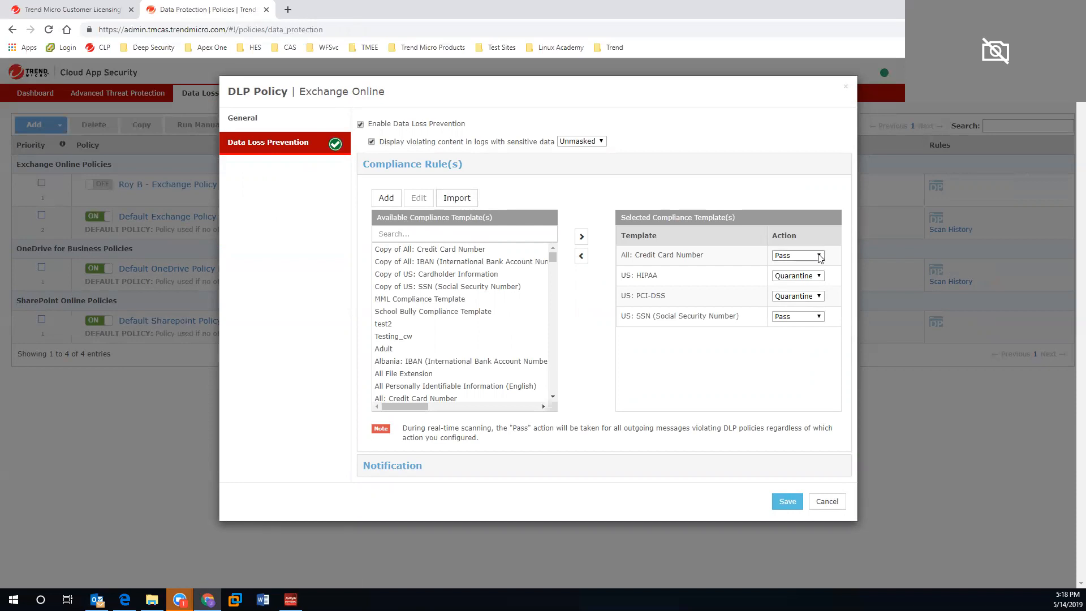
click(796, 255)
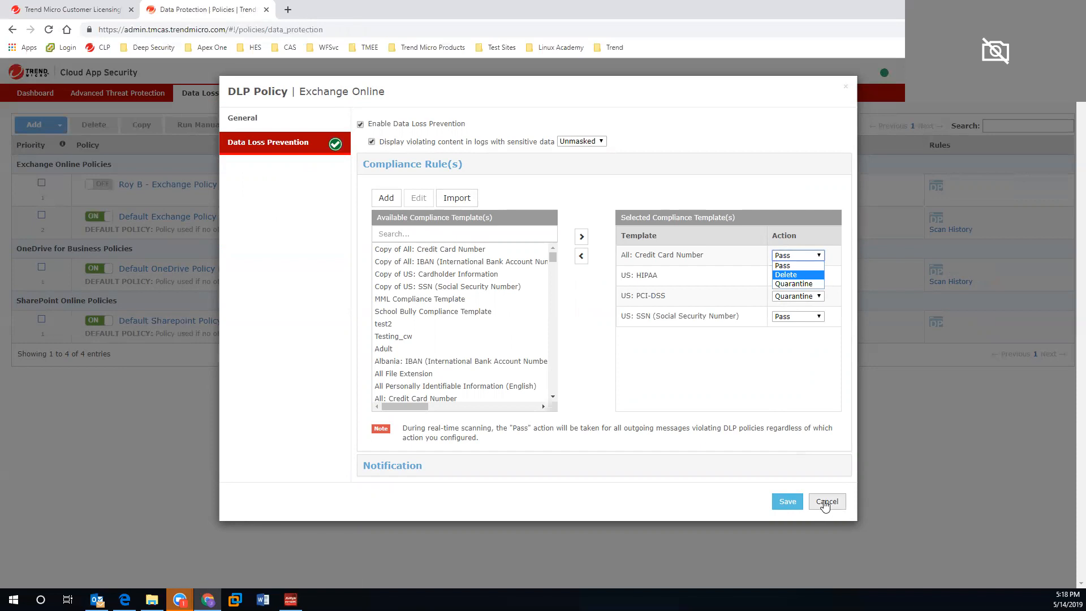
click(825, 501)
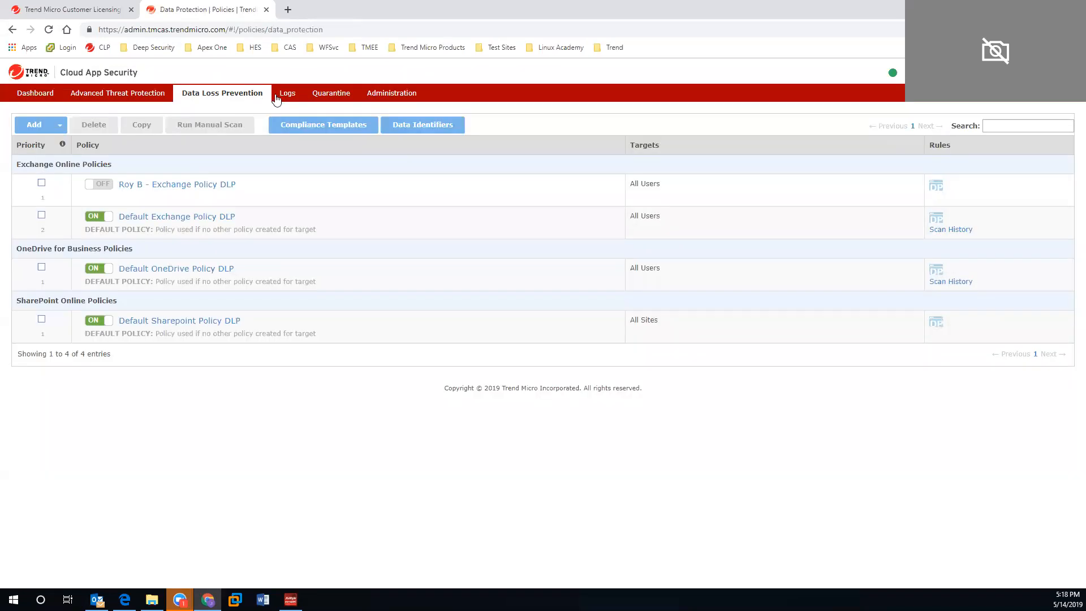
Review the Logs page's log type and save-view choices.
click(287, 93)
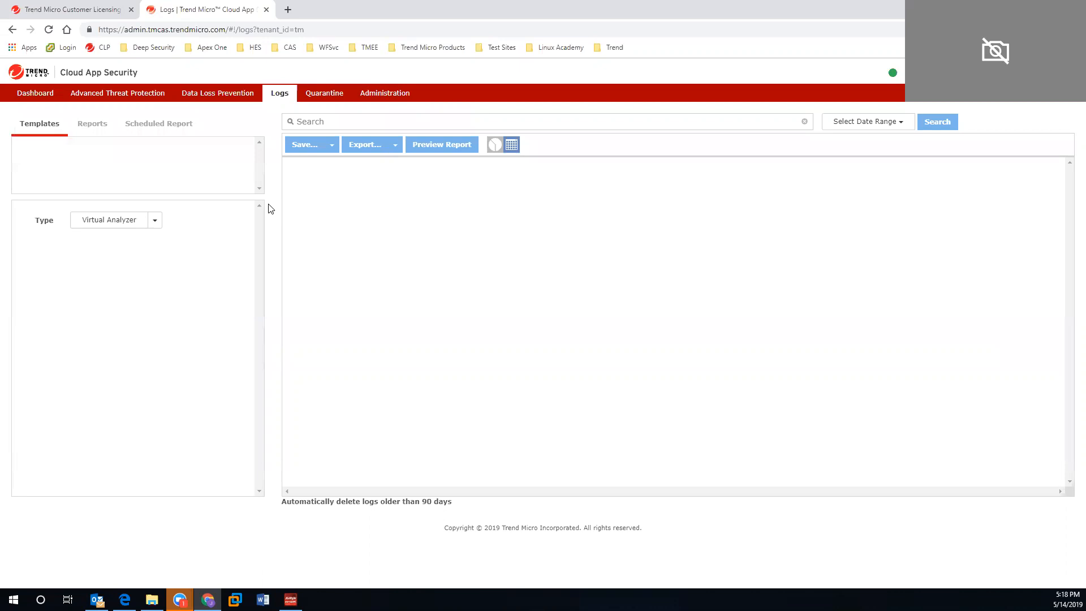
click(936, 121)
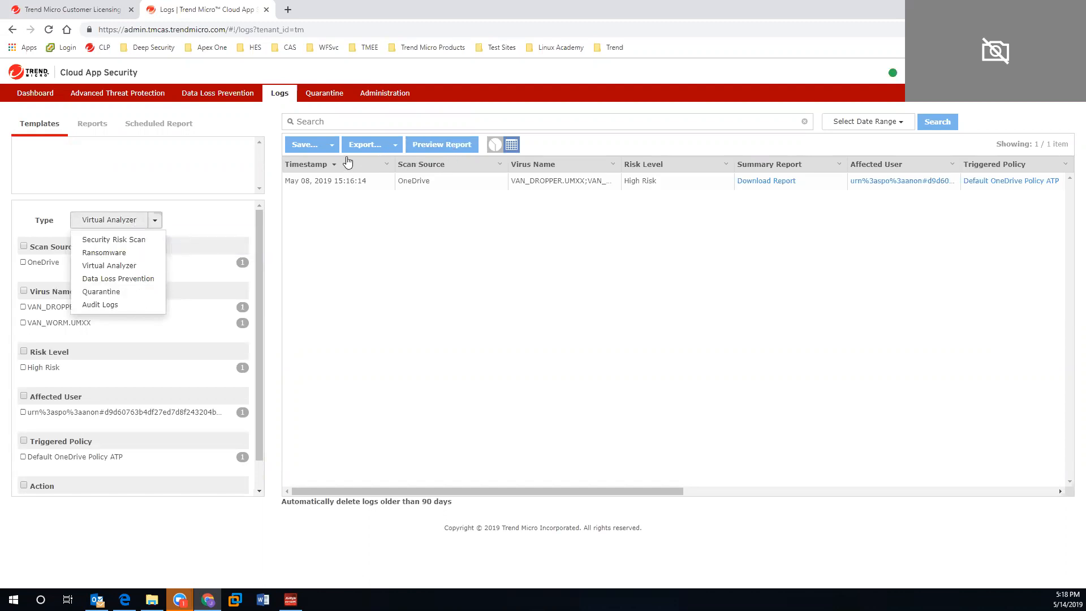
click(331, 143)
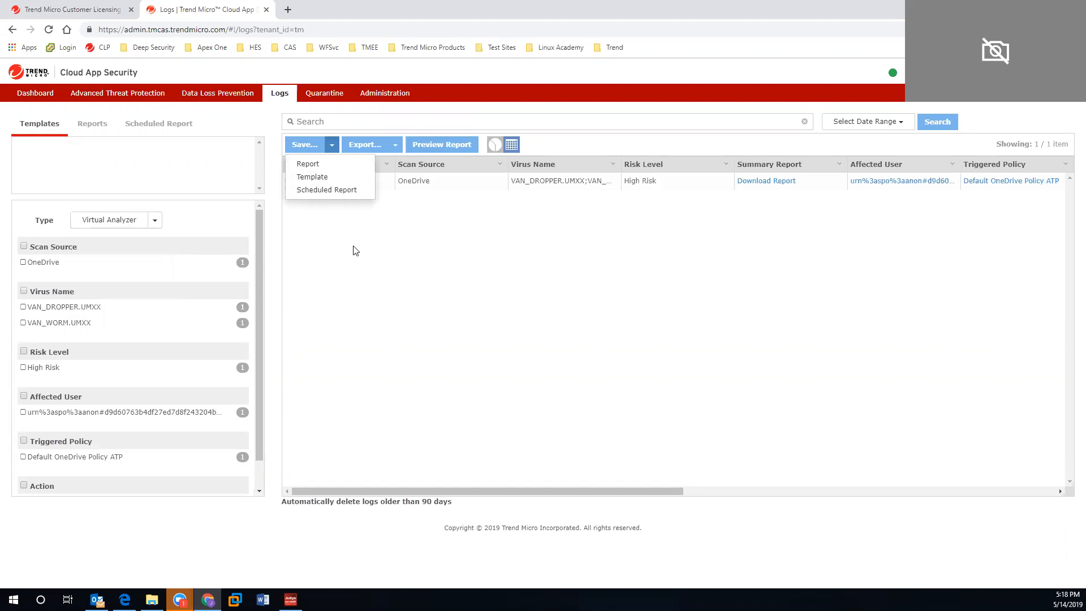
Show the OneDrive for Business quarantine list and select the newest quarantined file.
click(324, 92)
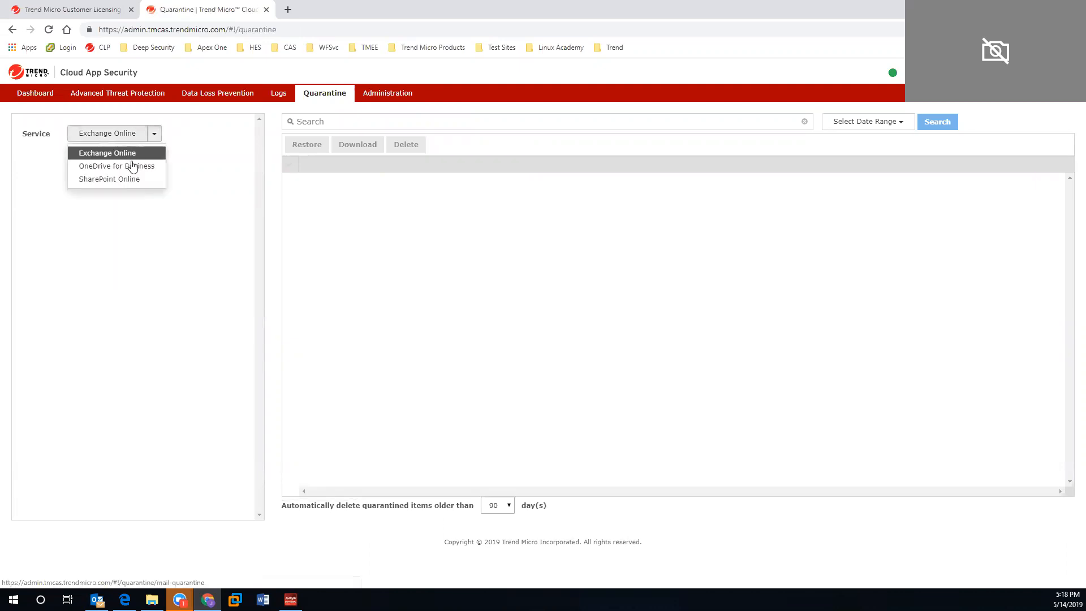
click(116, 165)
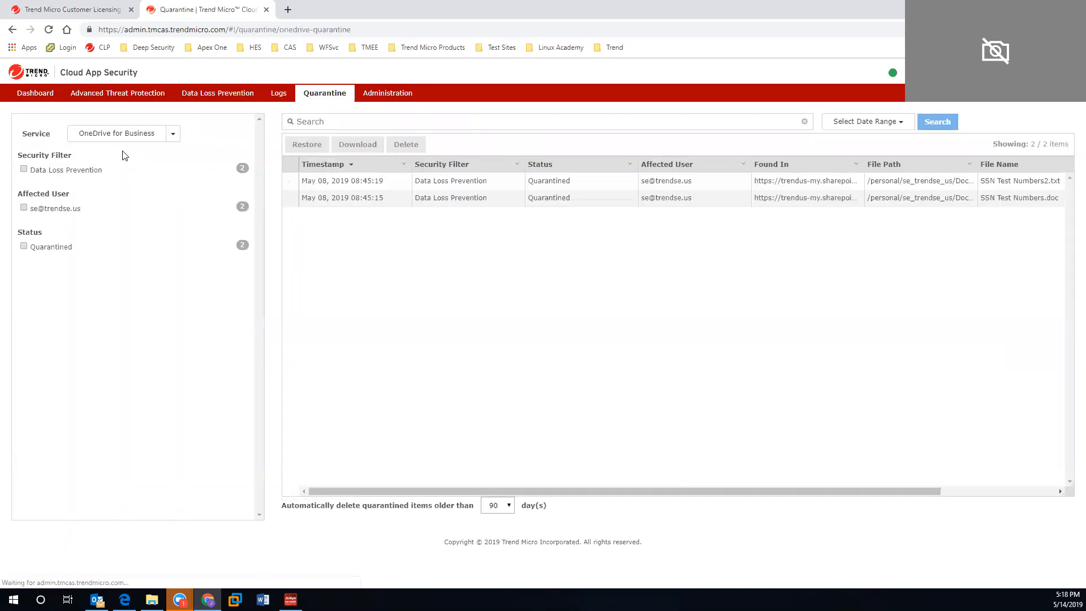
click(289, 181)
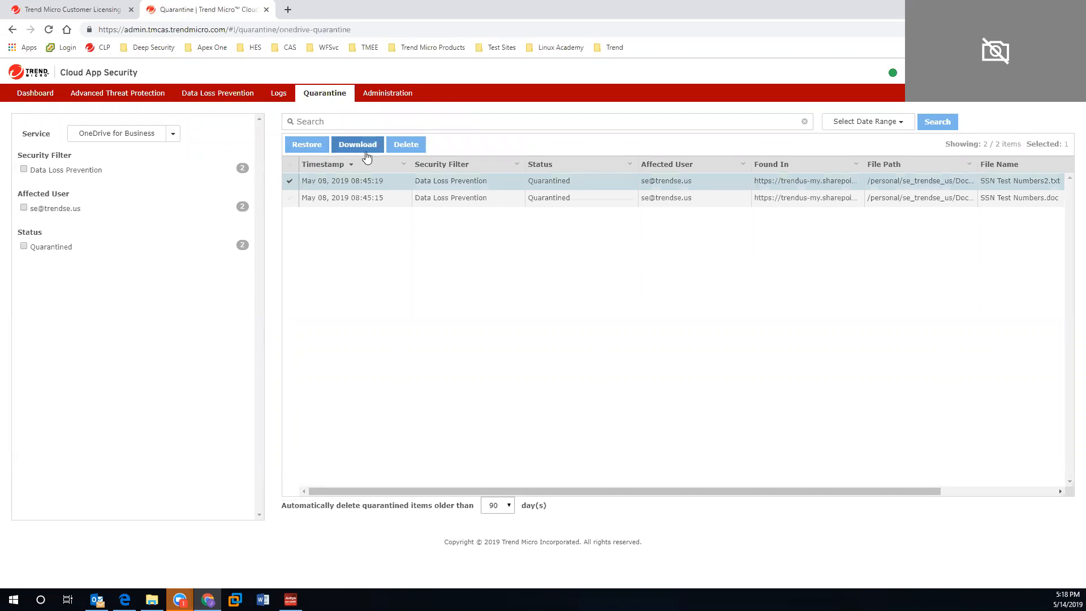
click(387, 93)
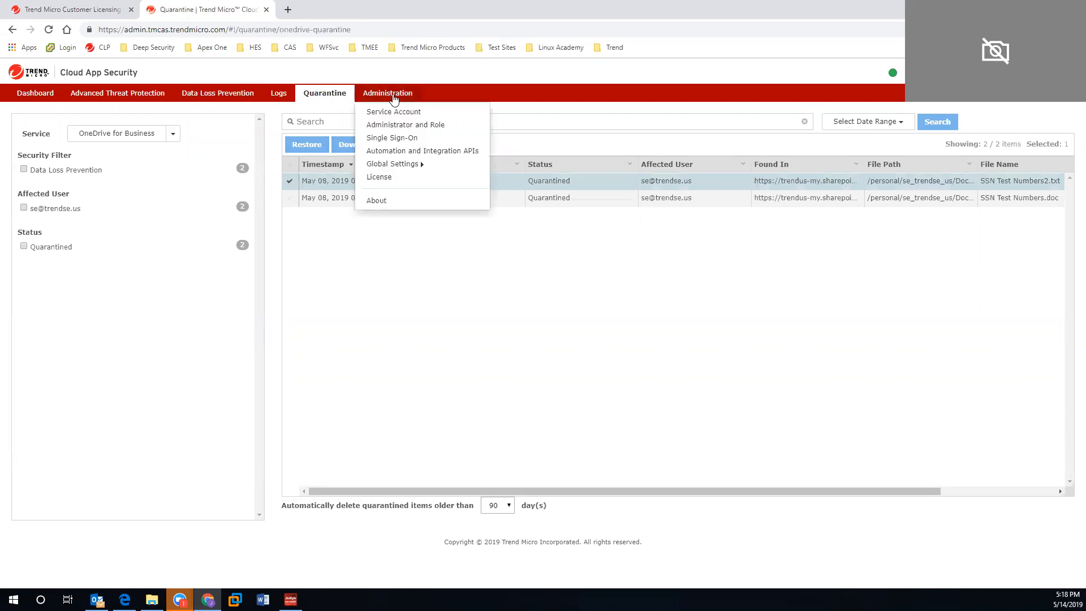
Land on the Administration overview with service account, roles, license, SSO, APIs and global settings.
click(387, 93)
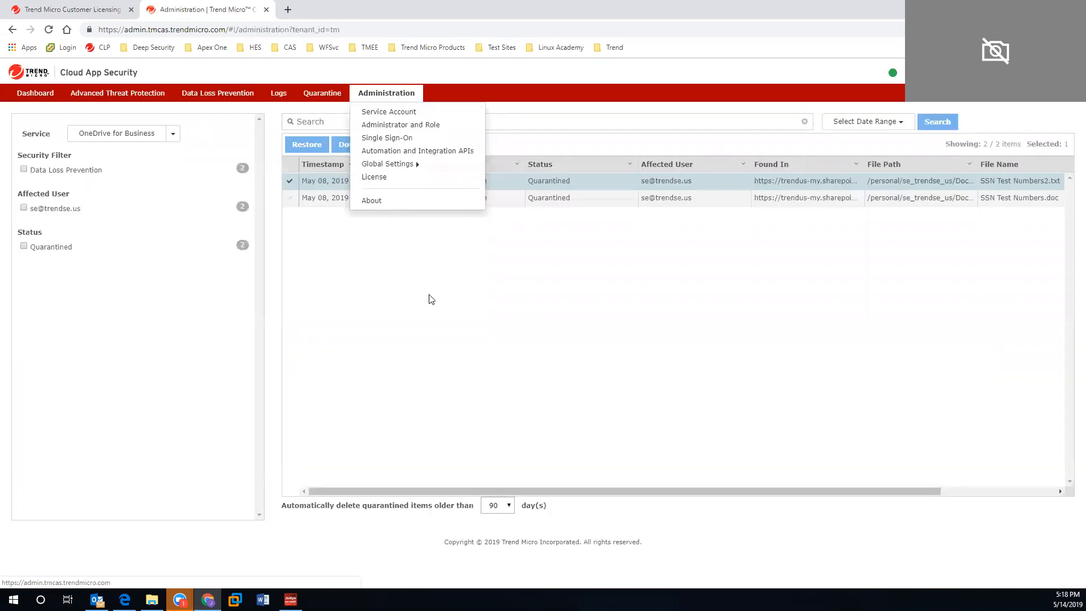
click(386, 93)
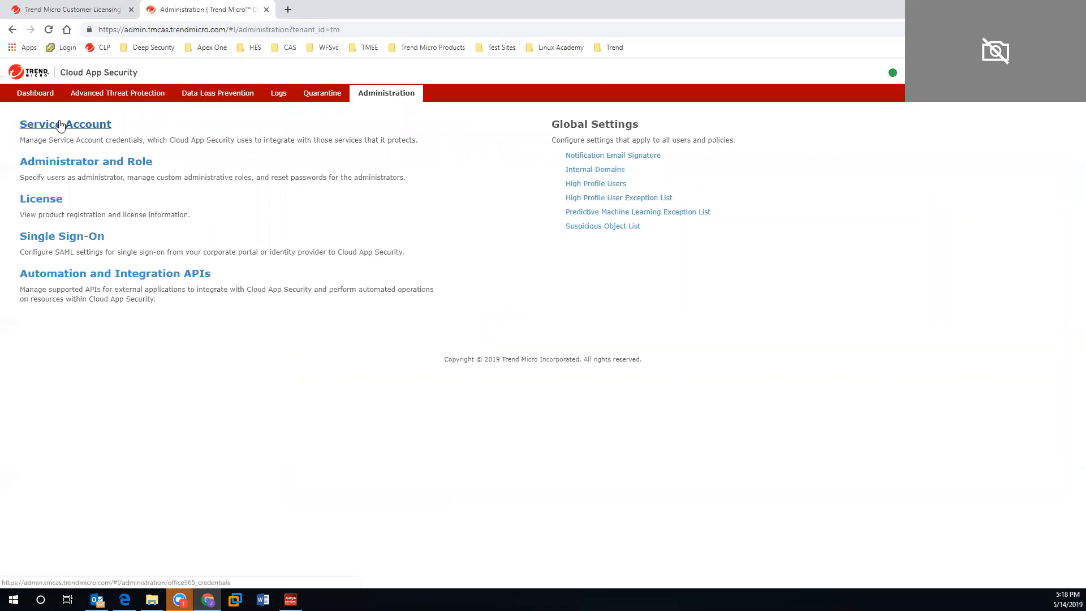
mouse_move(85, 162)
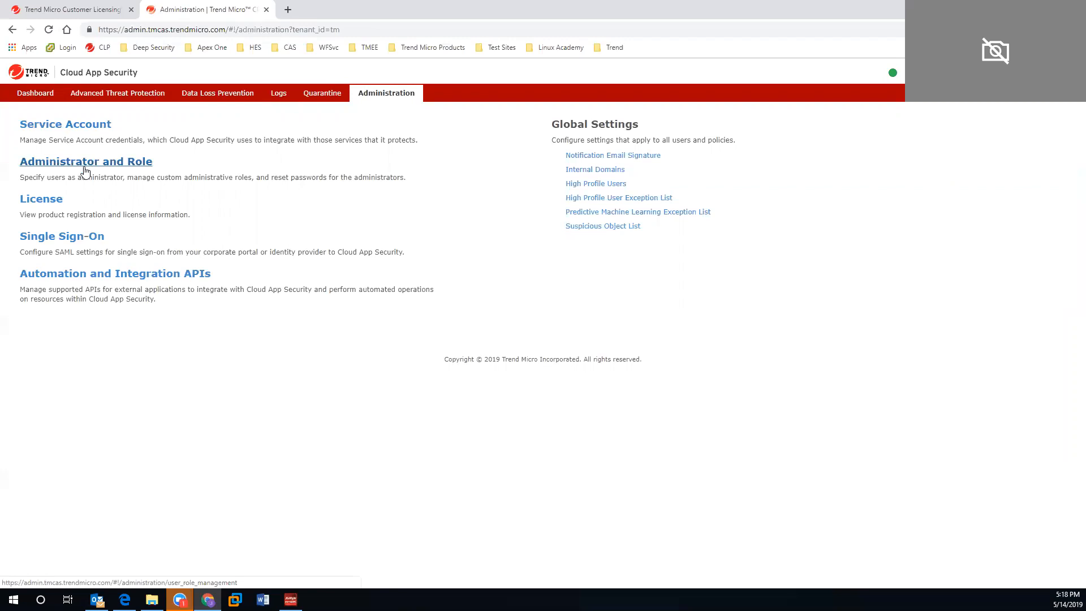
mouse_move(190, 172)
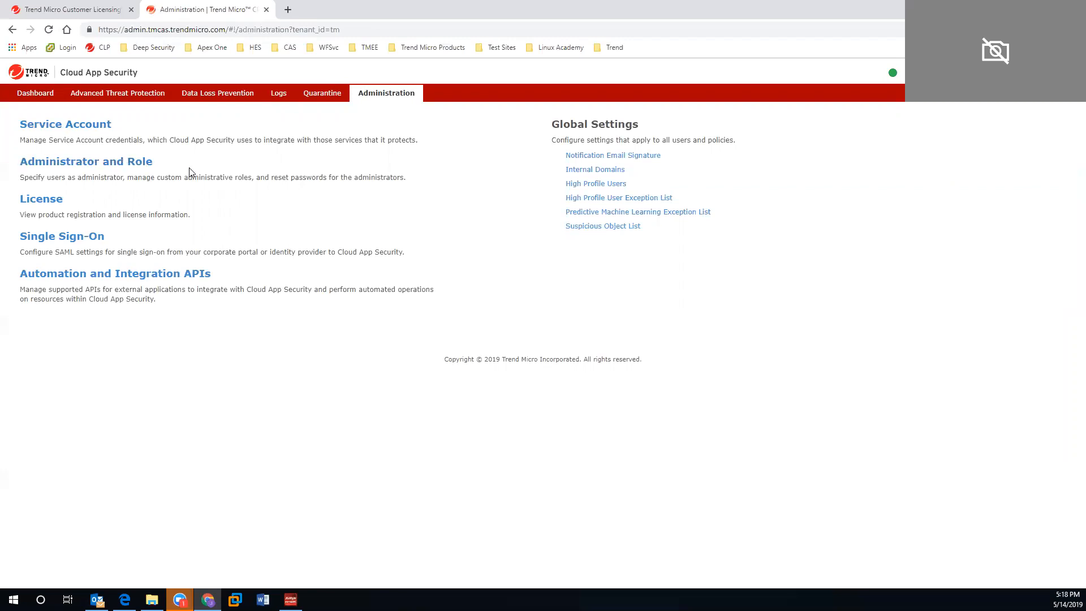